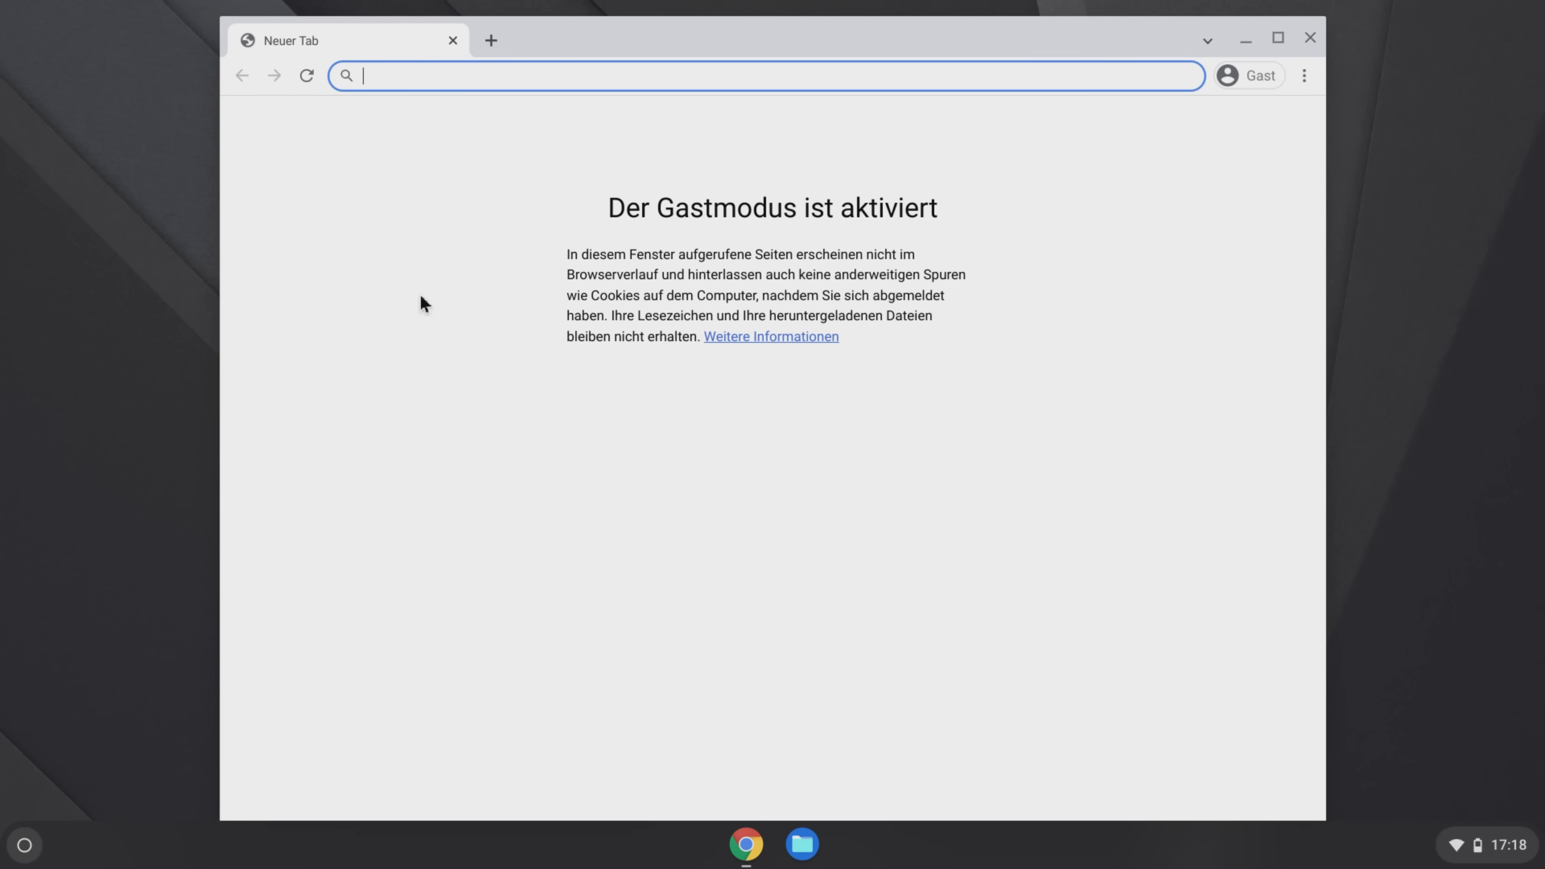
mouse_move(977, 306)
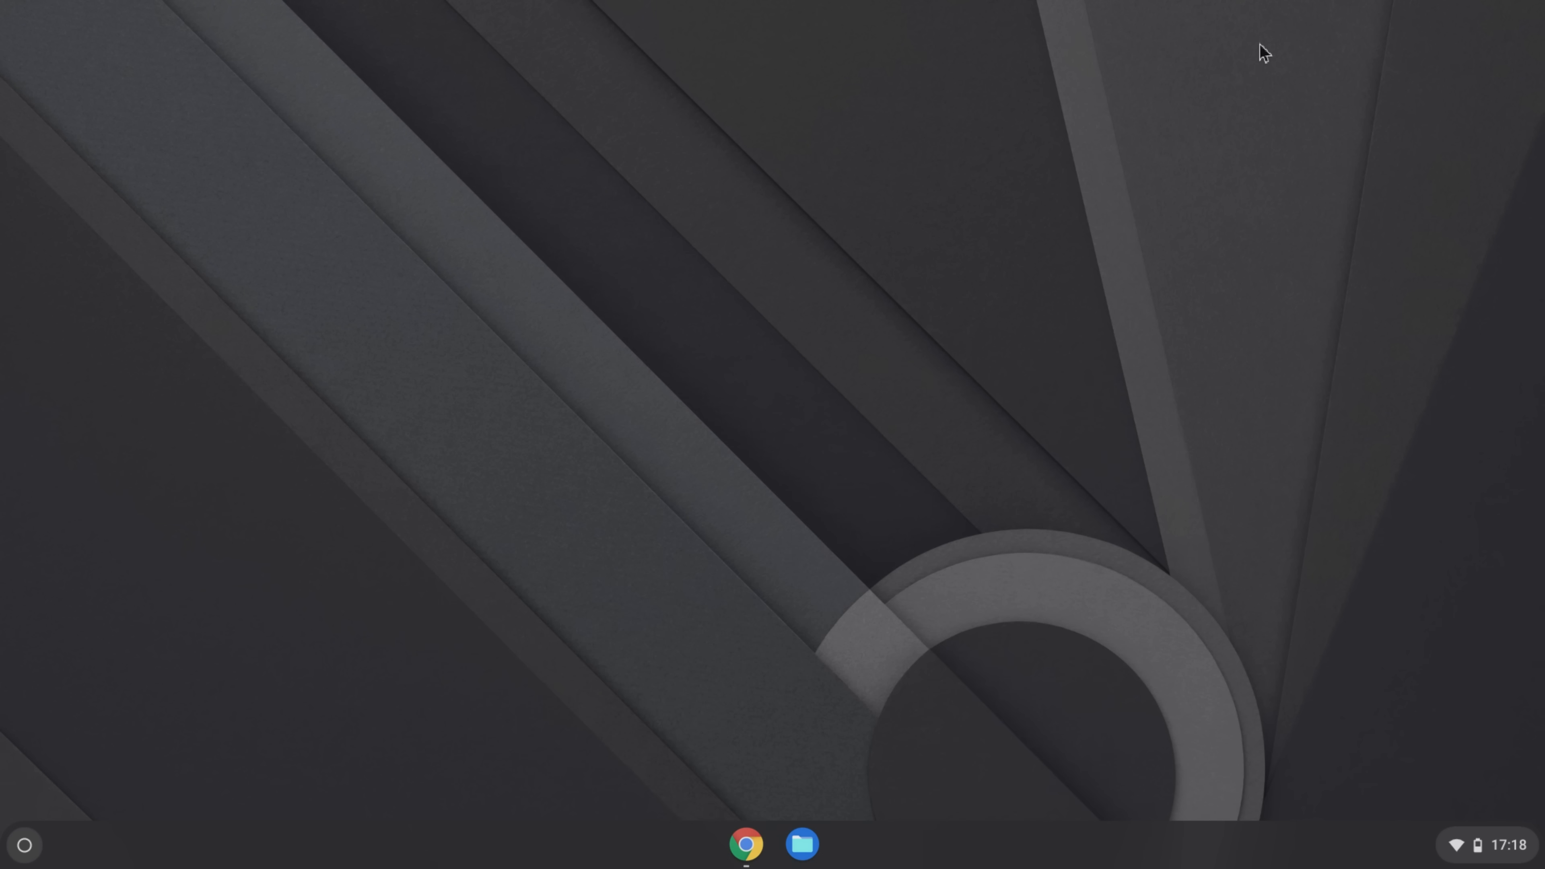
Open the app launcher from the shelf and expand it to show all installed apps
left_click(23, 845)
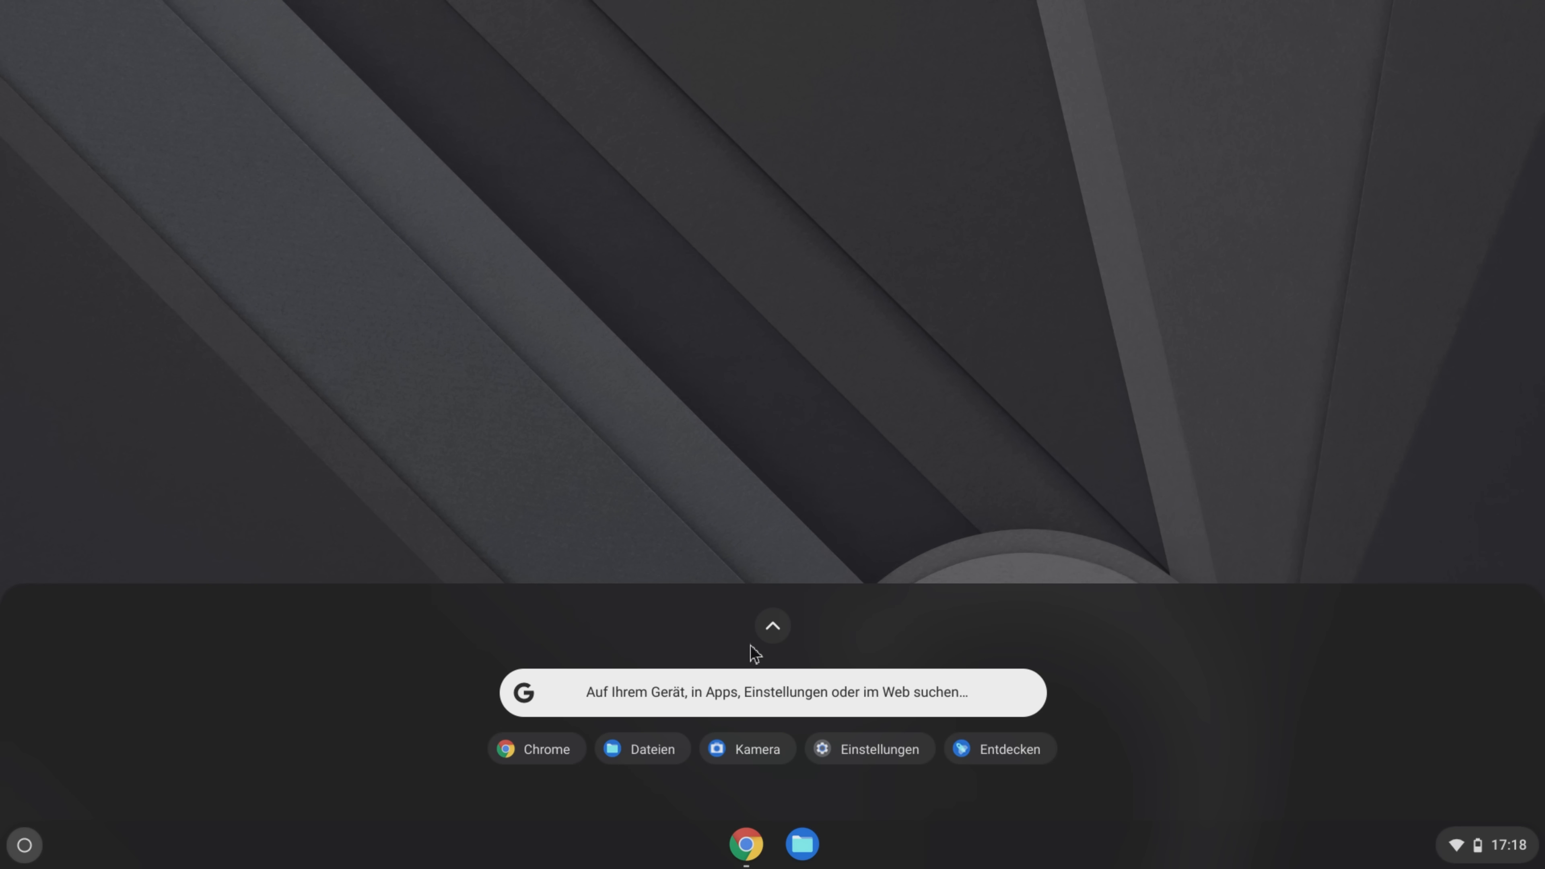
left_click(772, 626)
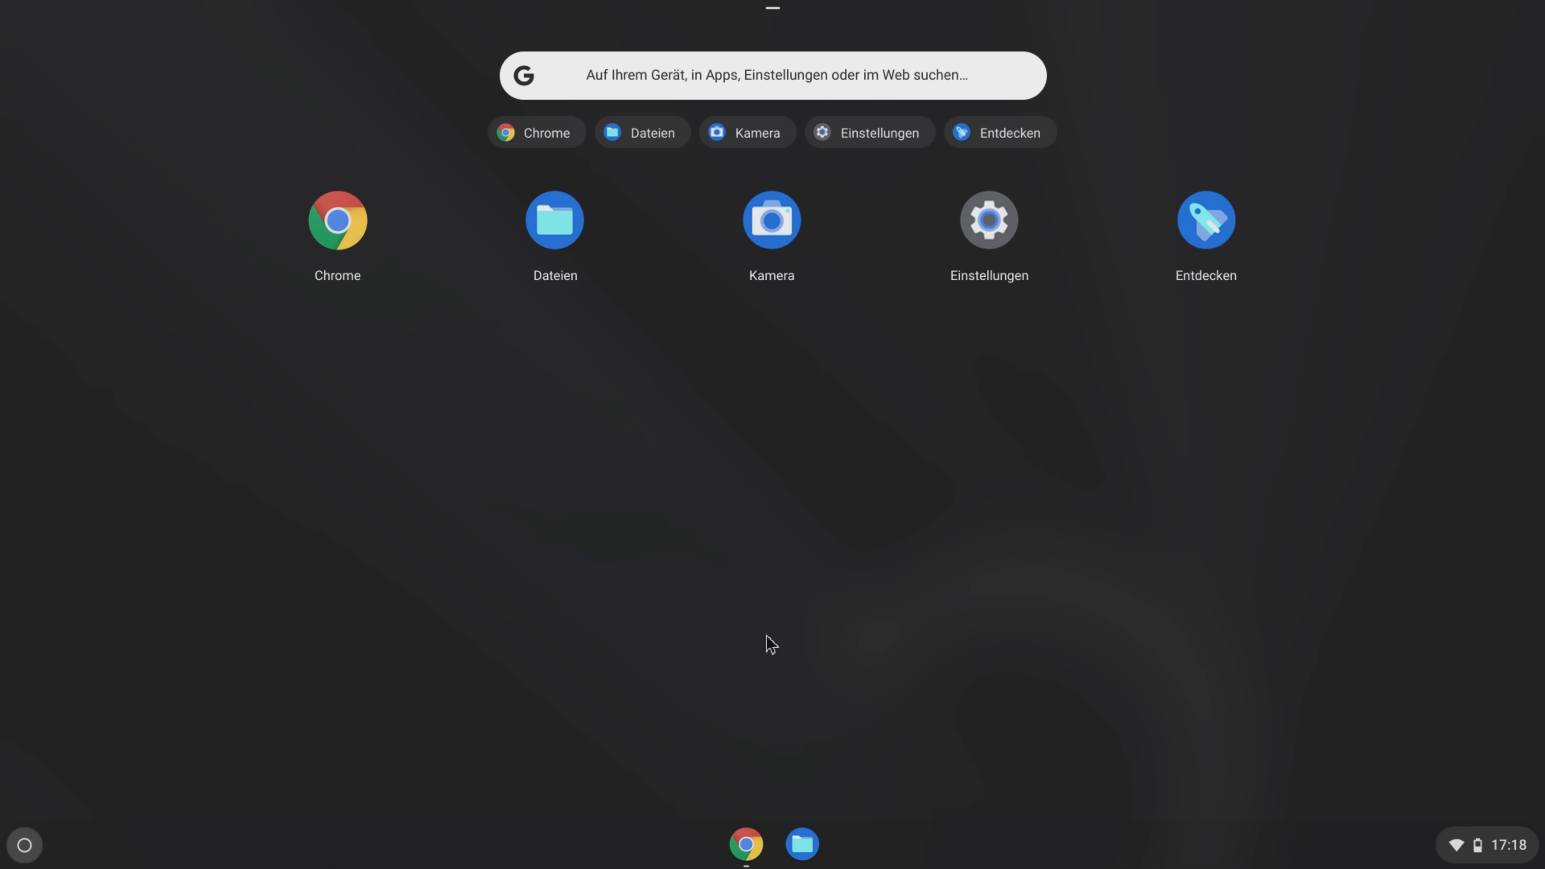